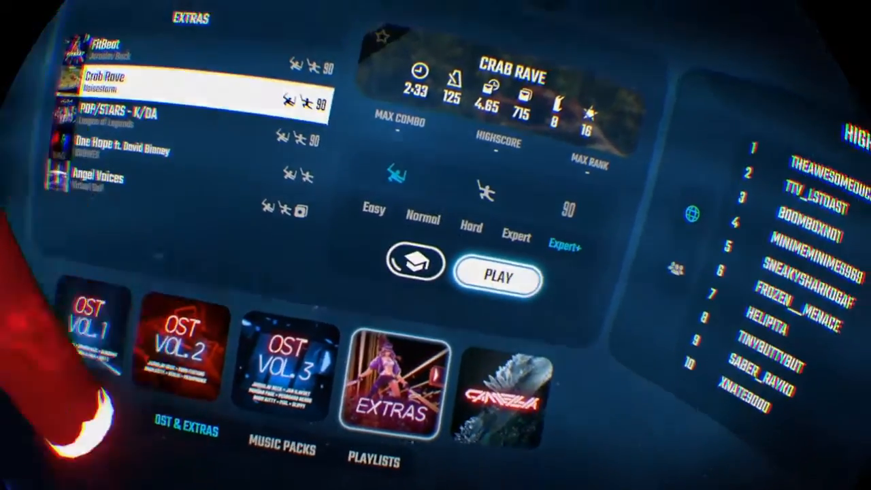
# Launch Crab Rave on Expert+ from the song menu via the Play button.
pyautogui.click(497, 278)
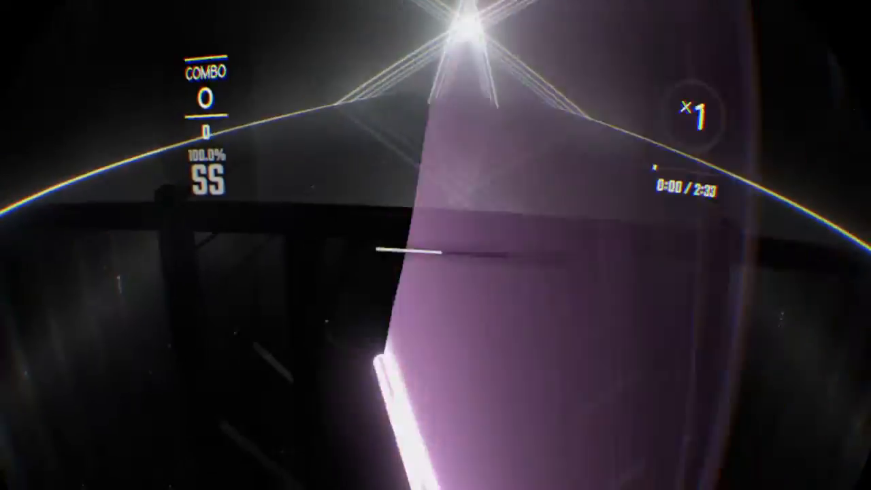